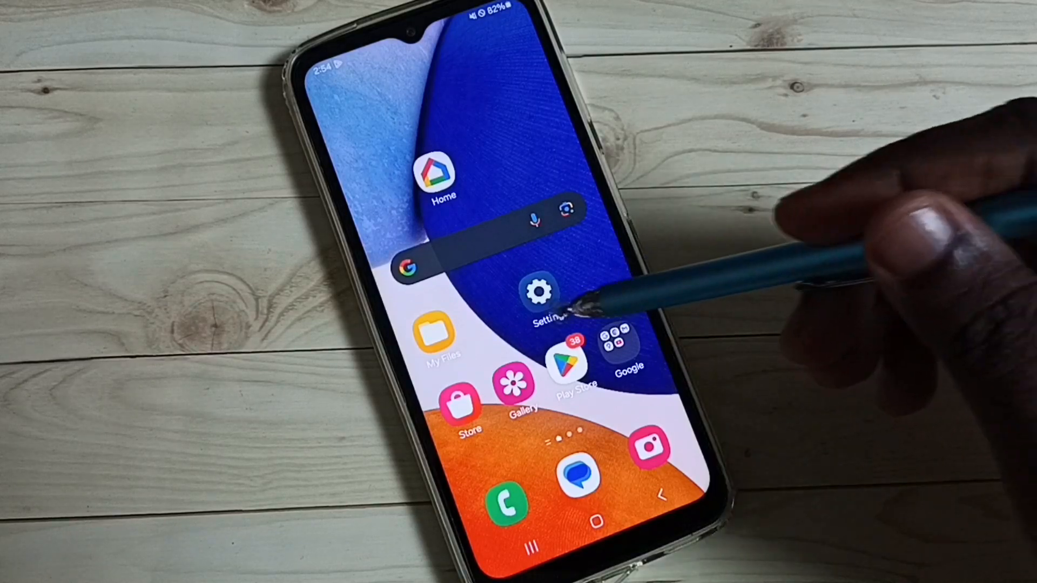
- Open the phone's Settings app and go to General management
click(540, 294)
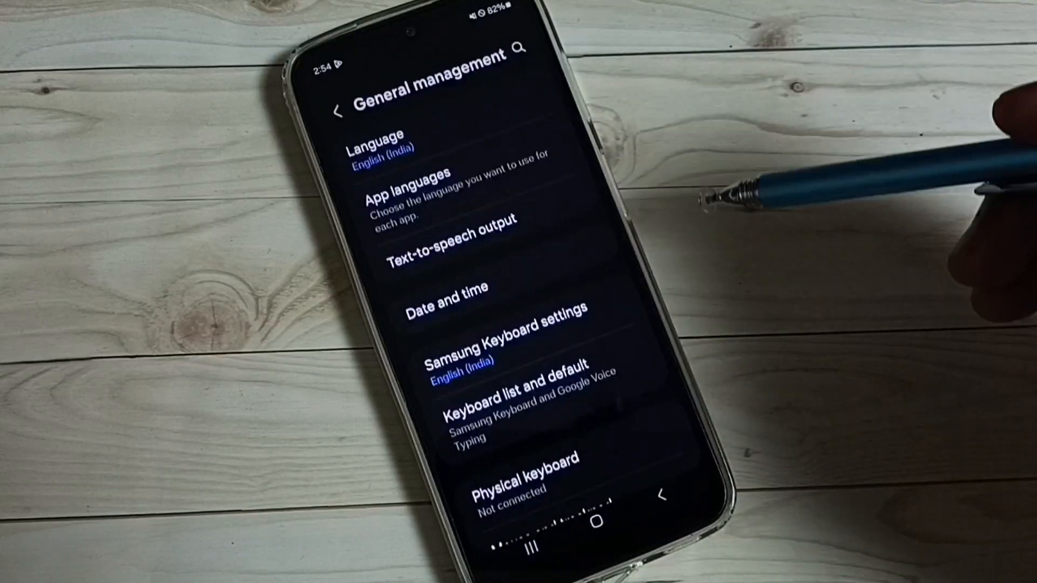
- Open the Reset page from the bottom of General management
scroll(down, 3)
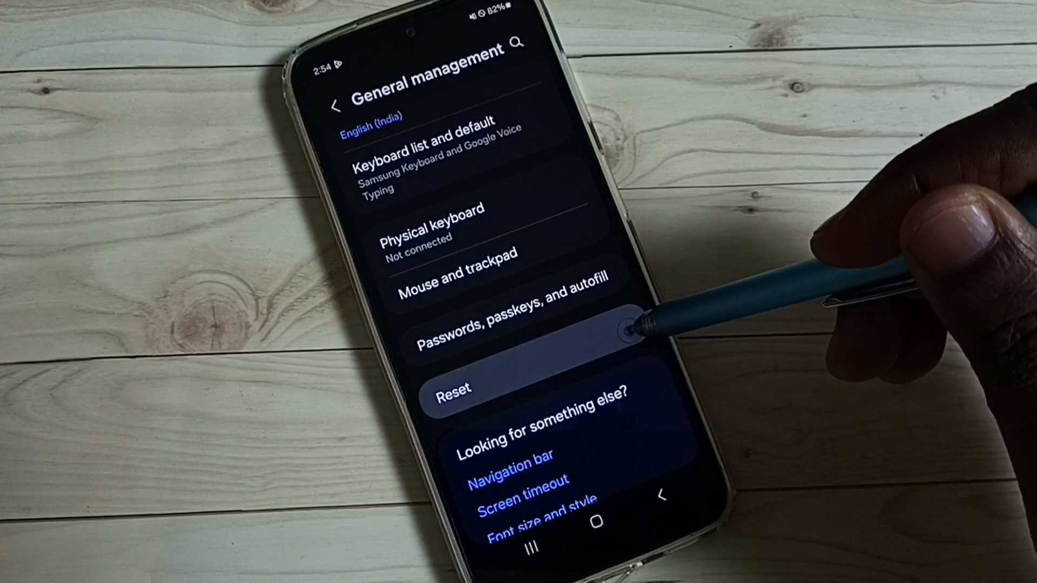
click(452, 386)
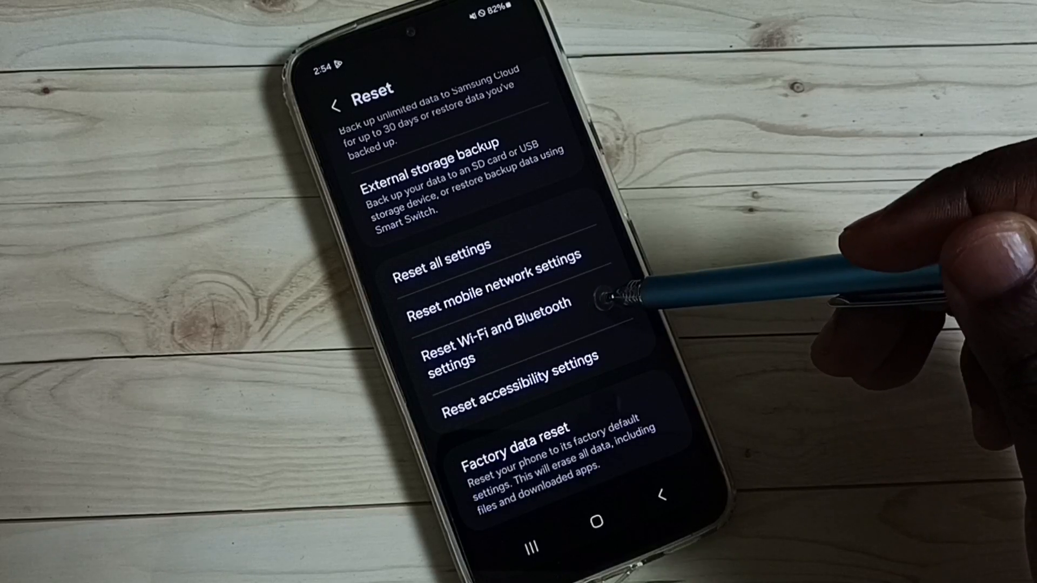
- Reset the Wi-Fi and Bluetooth settings, confirm it, and return to the Reset list
click(497, 339)
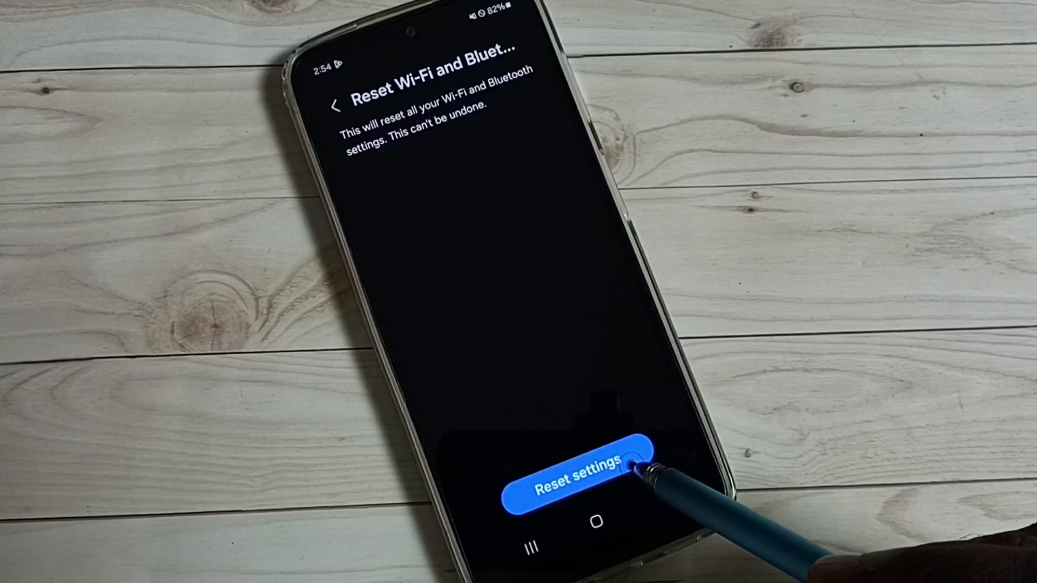
click(574, 467)
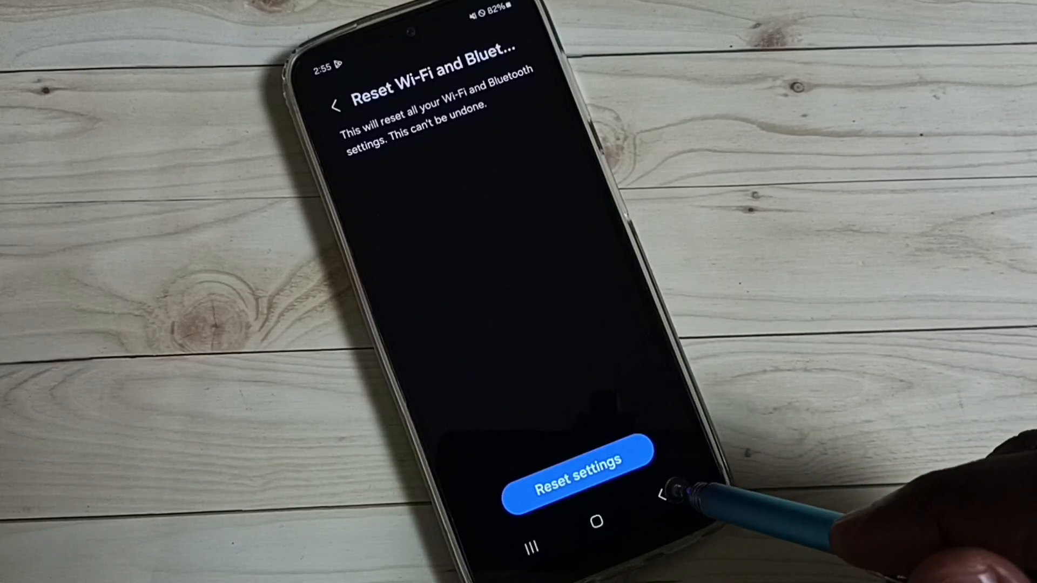
click(662, 494)
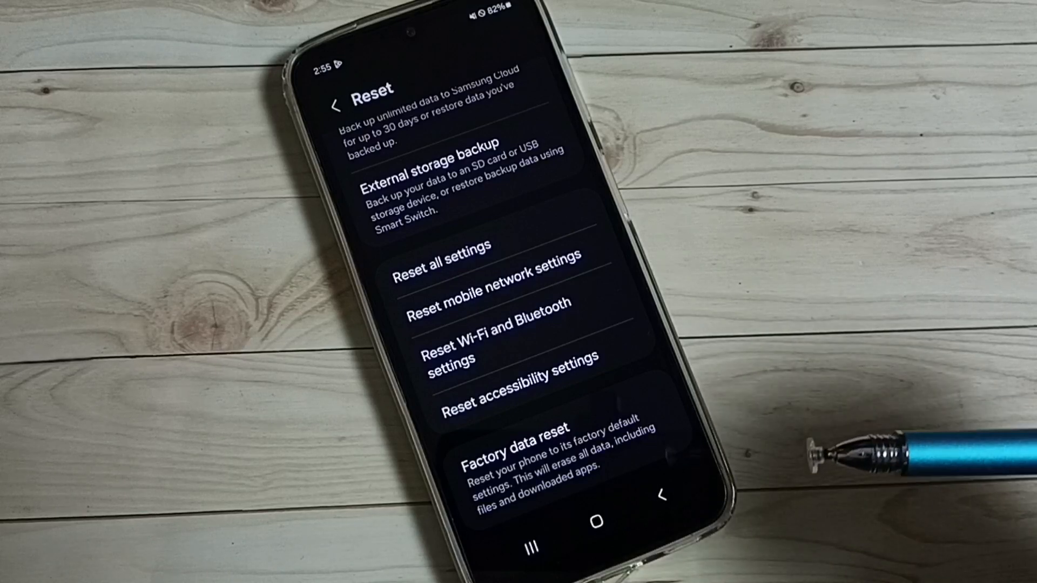